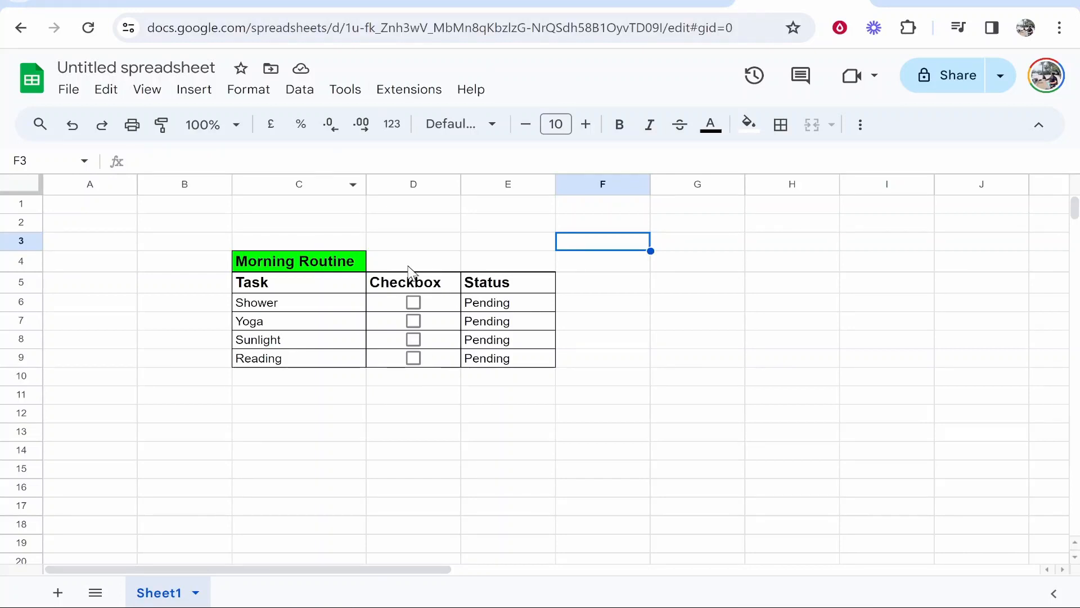
mouse_move(303, 267)
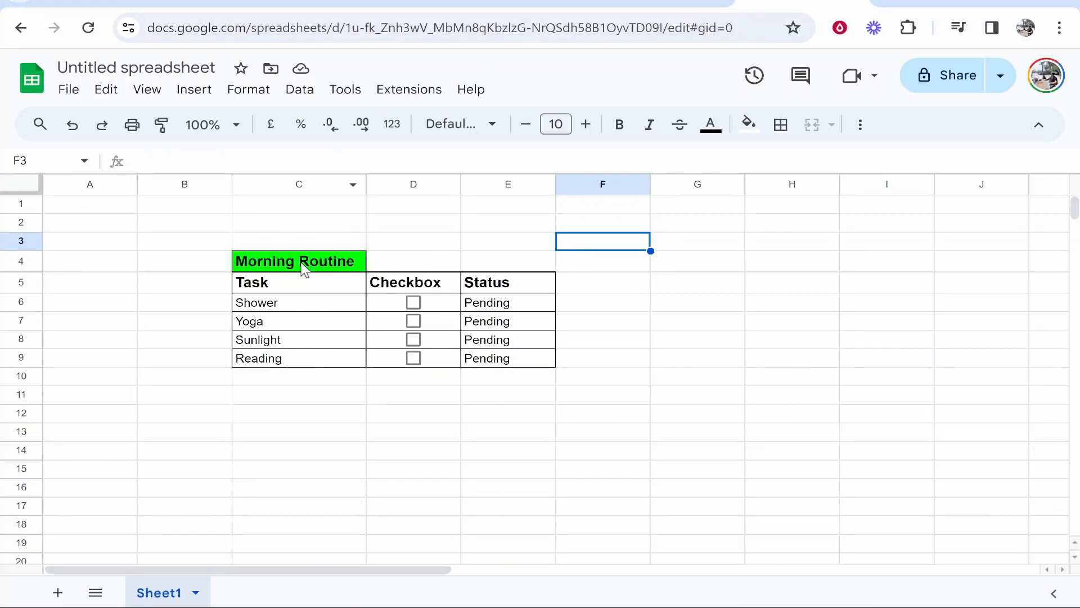
mouse_move(350, 269)
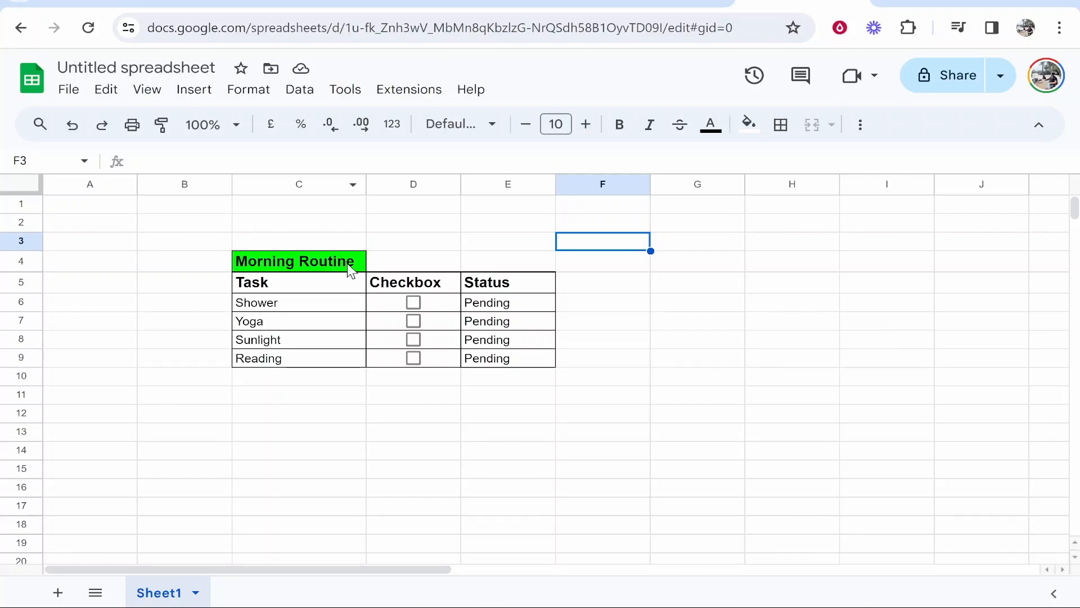
Step: Tick the Shower and Yoga checkboxes so their status reads Done
click(414, 302)
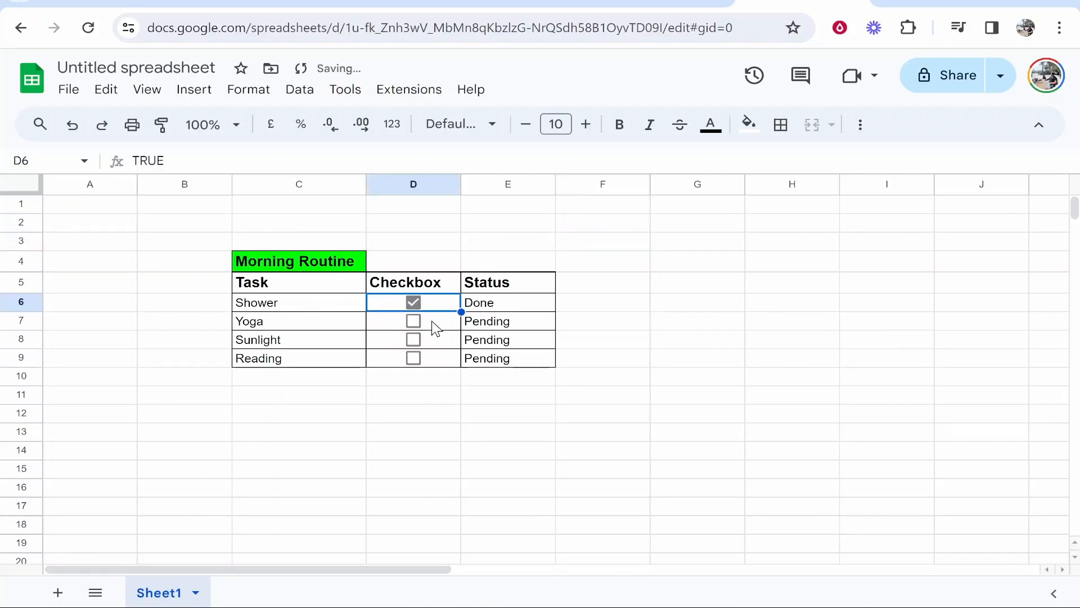
click(414, 321)
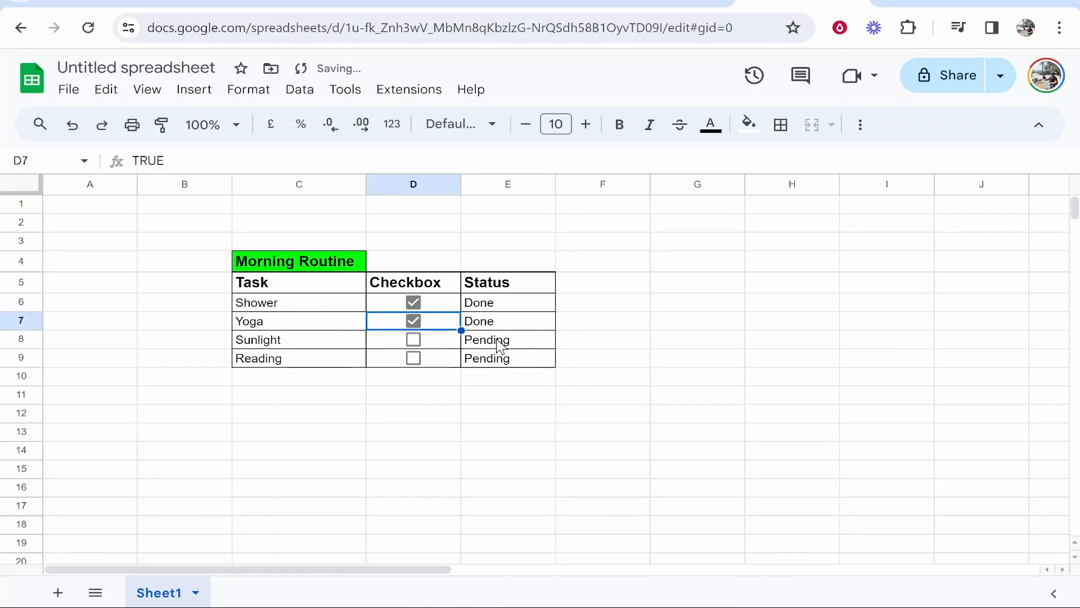
mouse_move(521, 304)
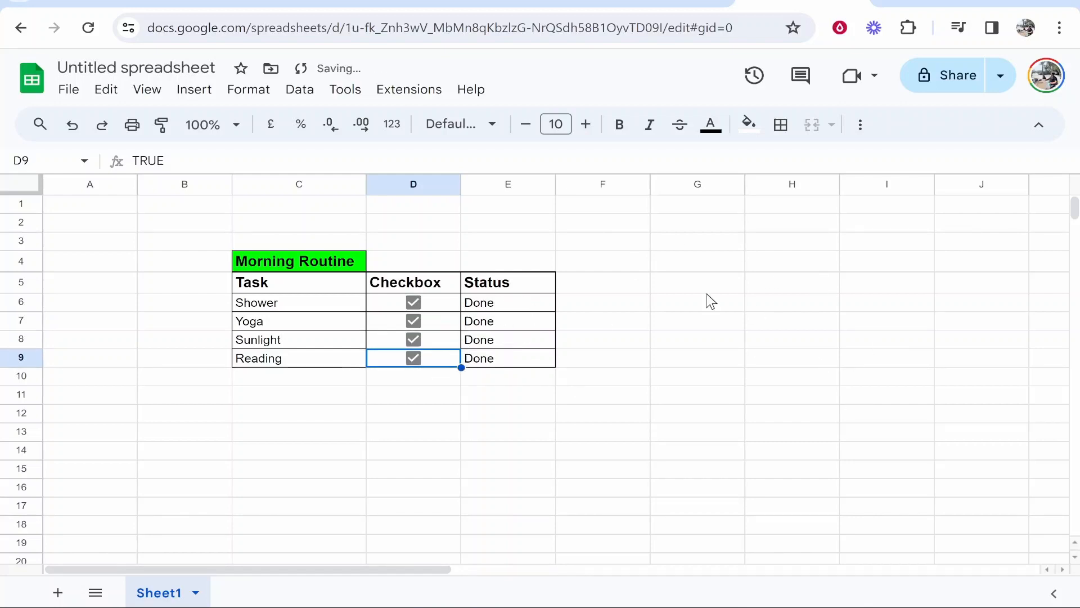
mouse_move(761, 363)
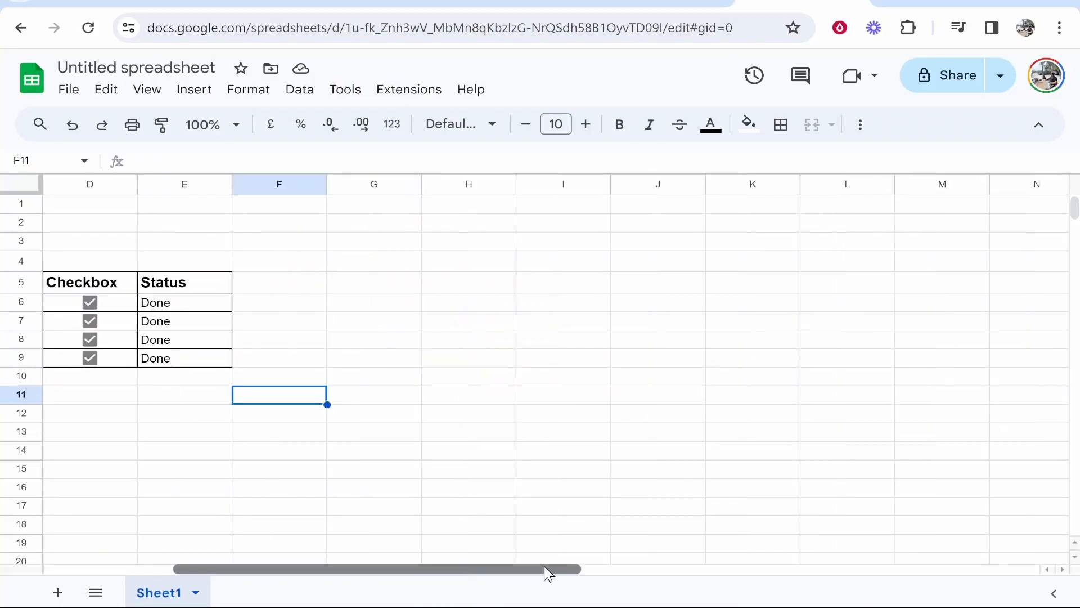
Step: Enter a Tasks heading in I5 with Make Video, Edit Video, Complete Thumbnail, Upload Video below
click(374, 281)
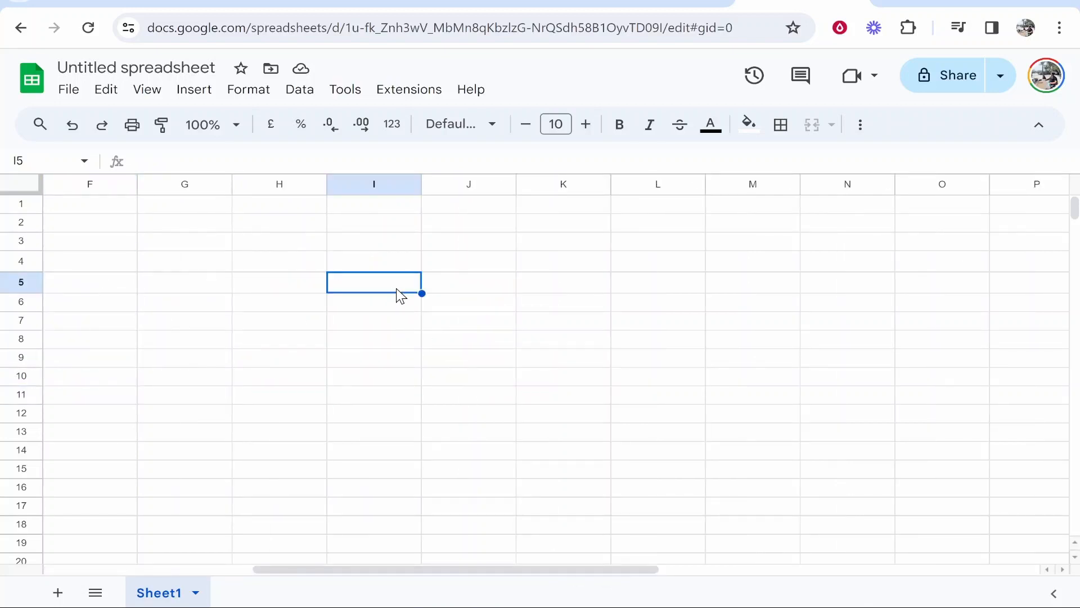
mouse_move(383, 424)
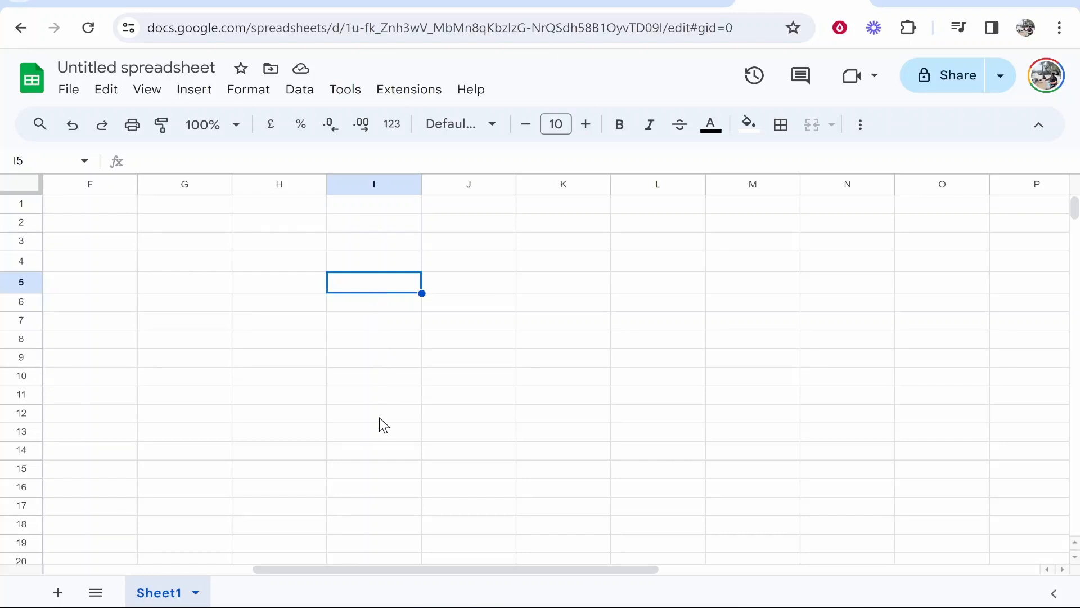
text(Tasks)
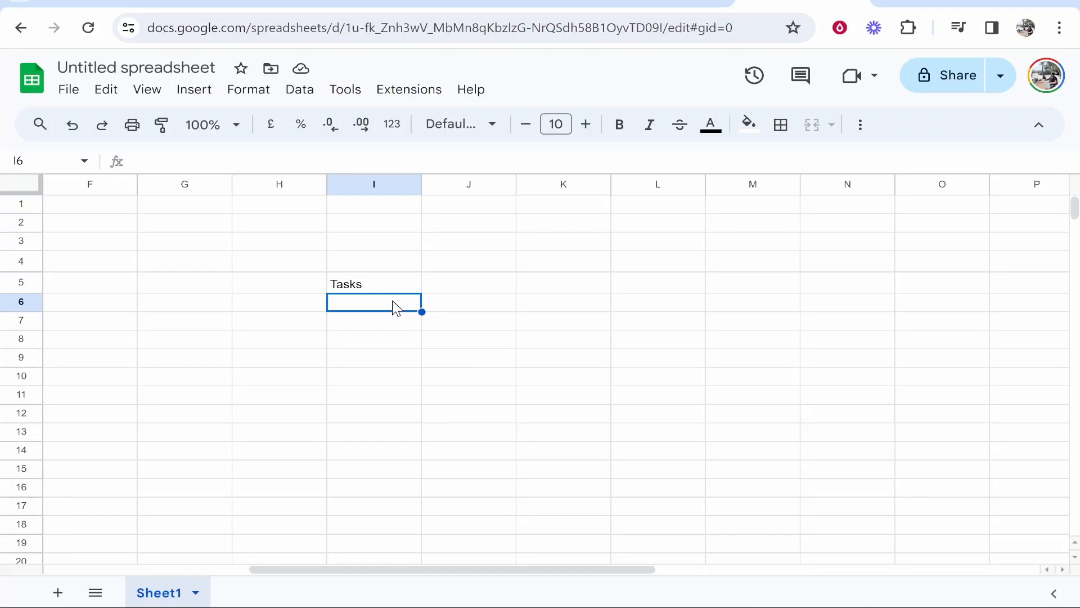
text(Make Video)
click(373, 357)
text(Uplaod)
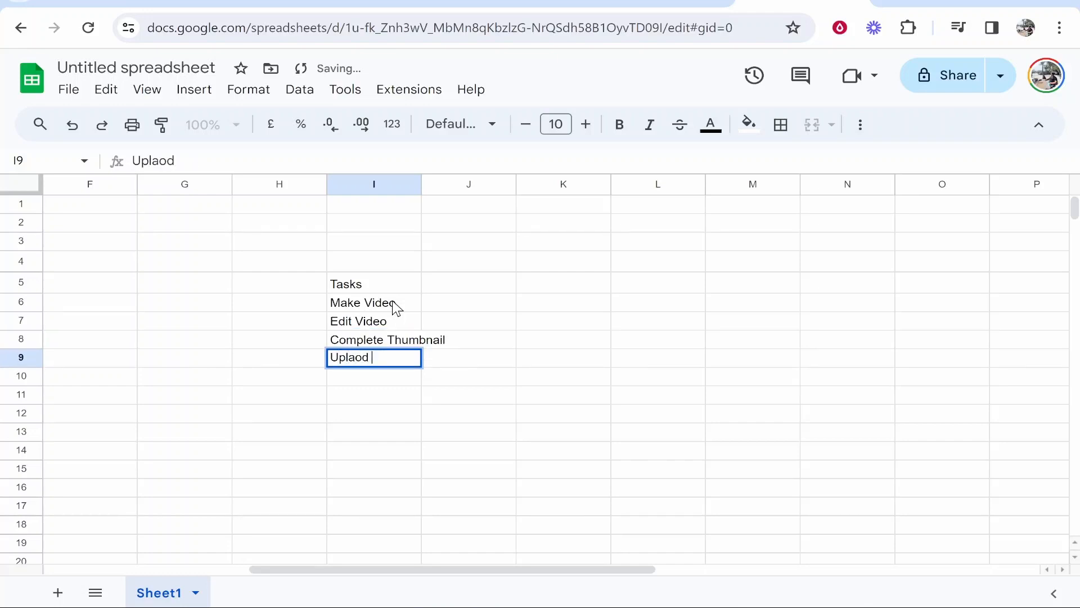
key(enter)
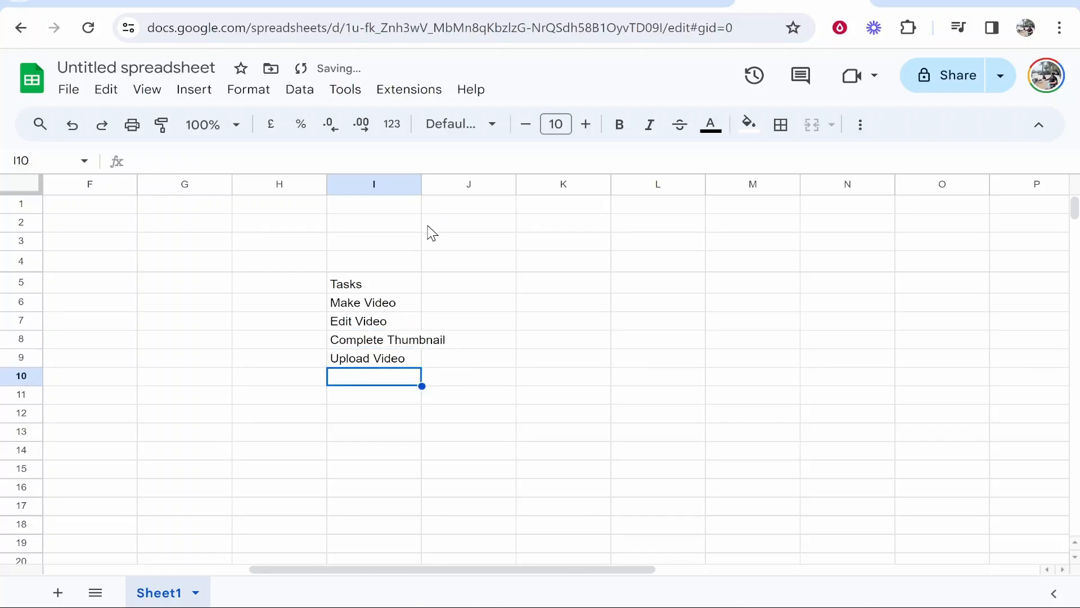
mouse_move(444, 184)
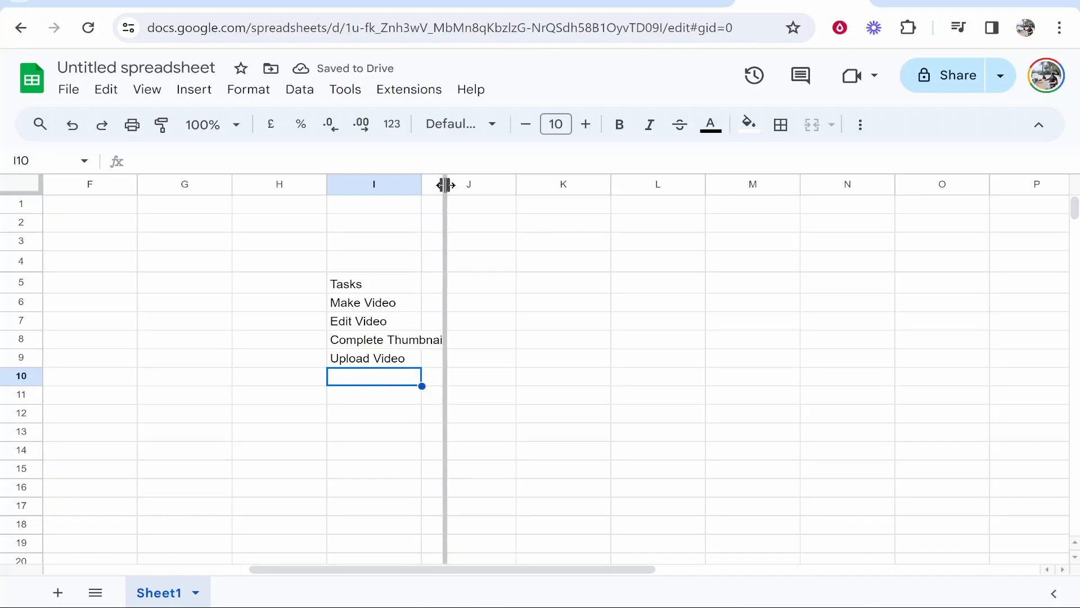
Step: Widen column I so Complete Thumbnail fits, and make the Tasks heading bold and larger
click(375, 283)
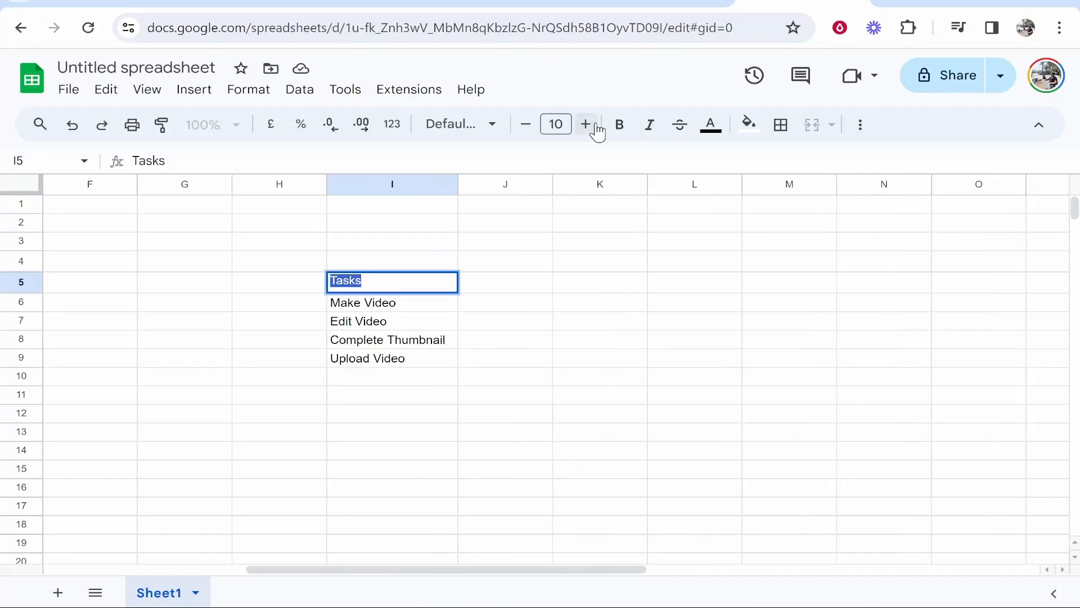
click(504, 303)
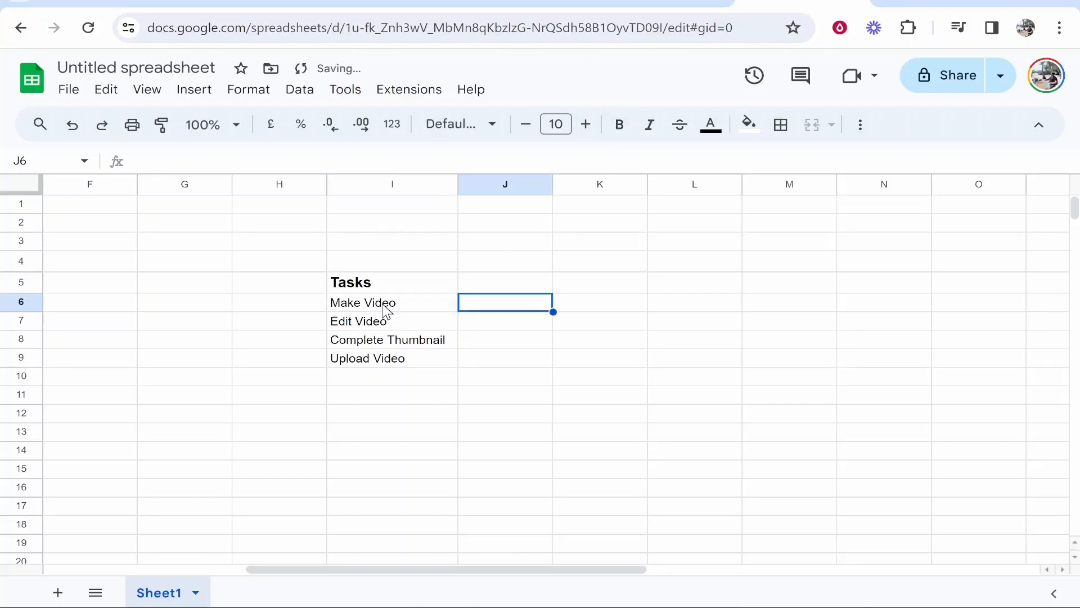
click(393, 302)
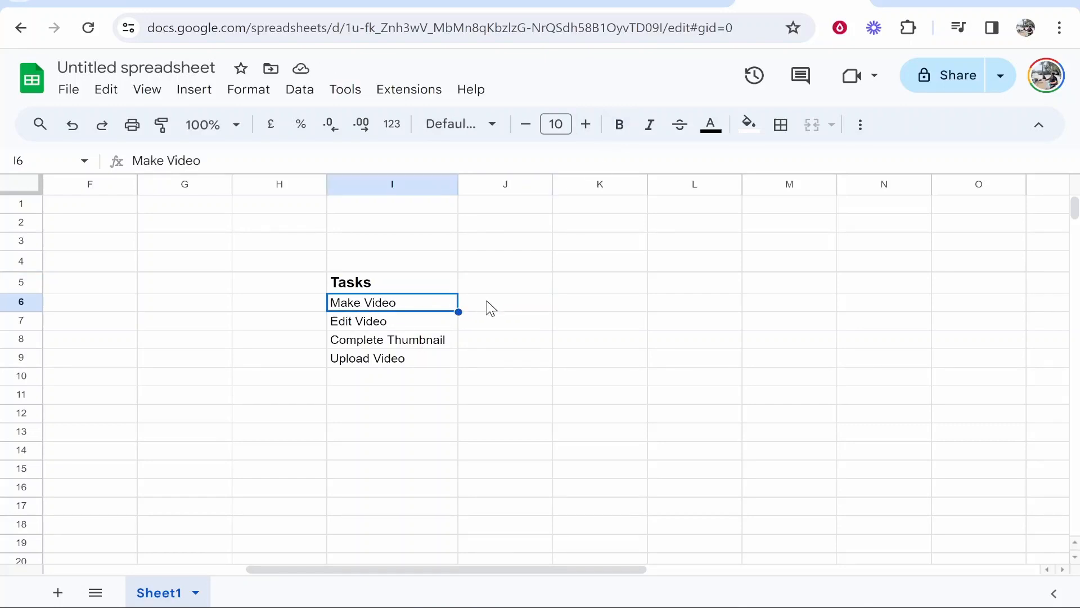
click(504, 357)
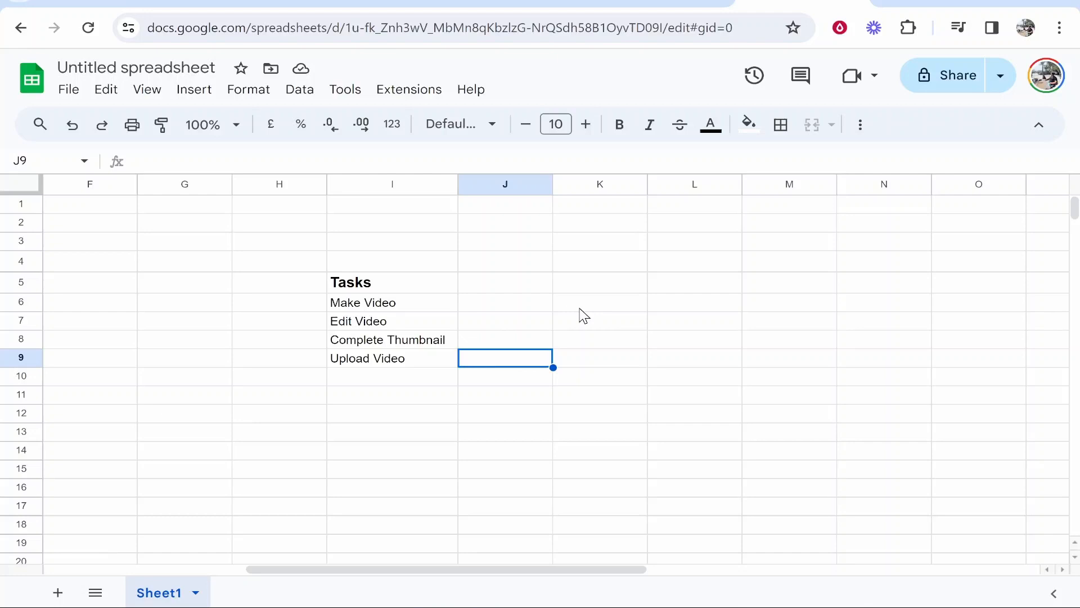
Step: Apply all borders to range I6:K9 covering the task rows and two adjacent columns
click(363, 303)
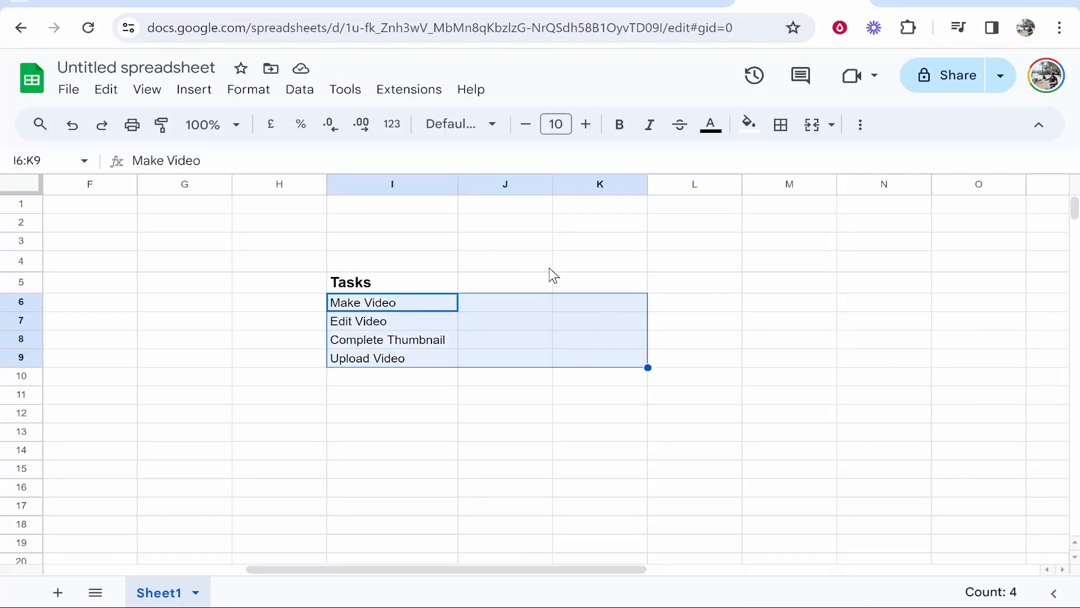
mouse_move(780, 124)
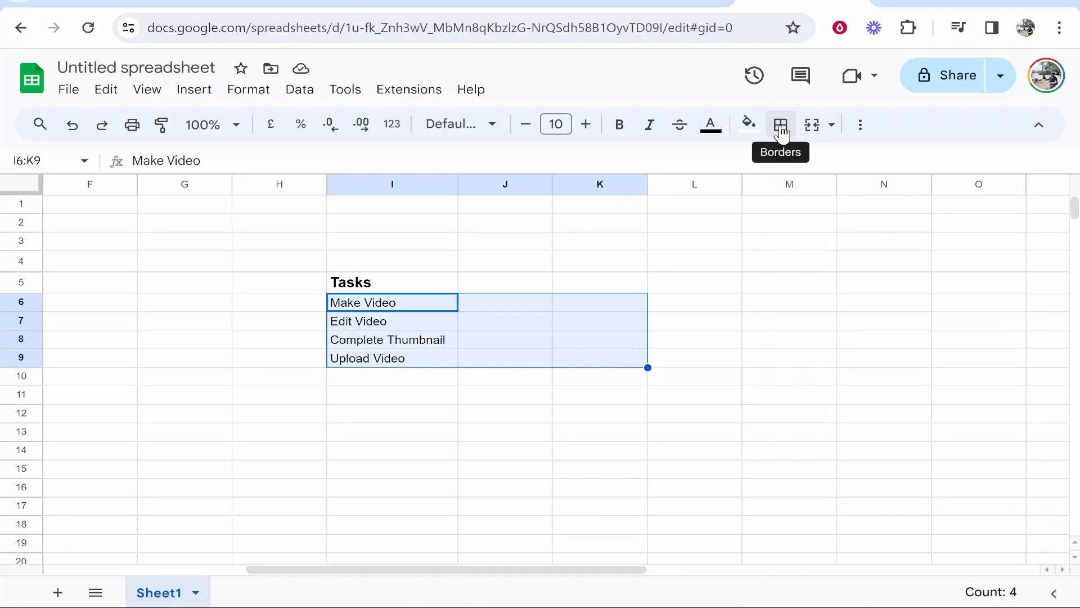
click(780, 125)
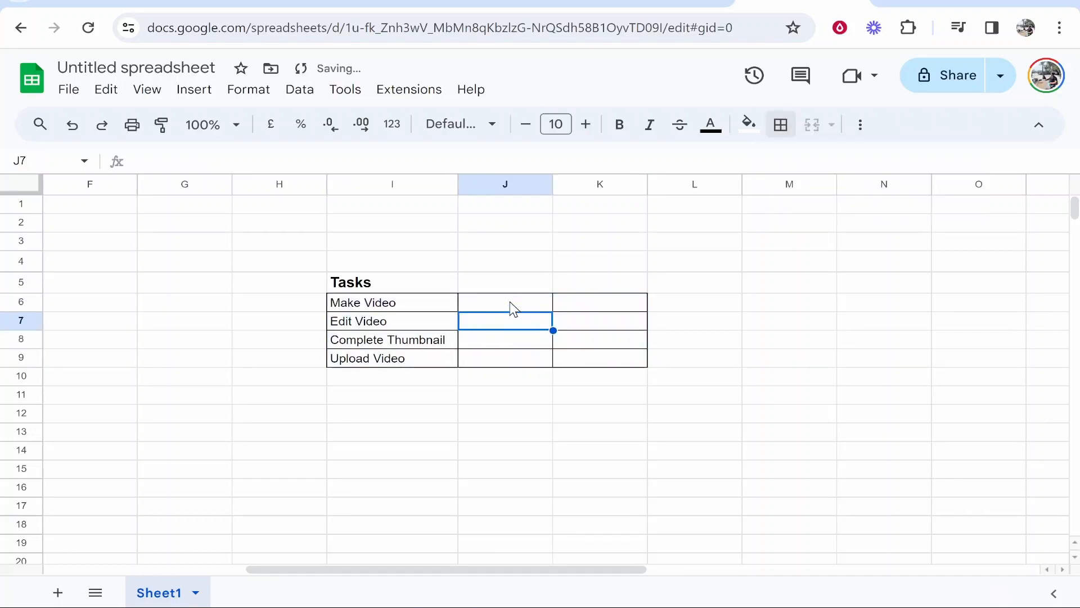
click(781, 125)
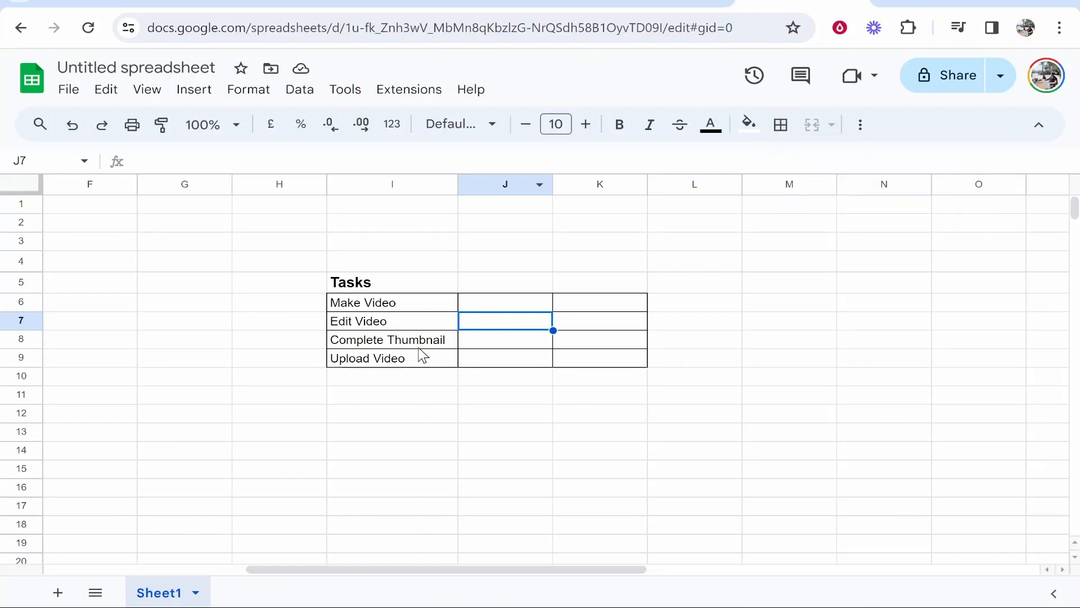
Step: Insert tick boxes into the column beside the four tasks
click(505, 302)
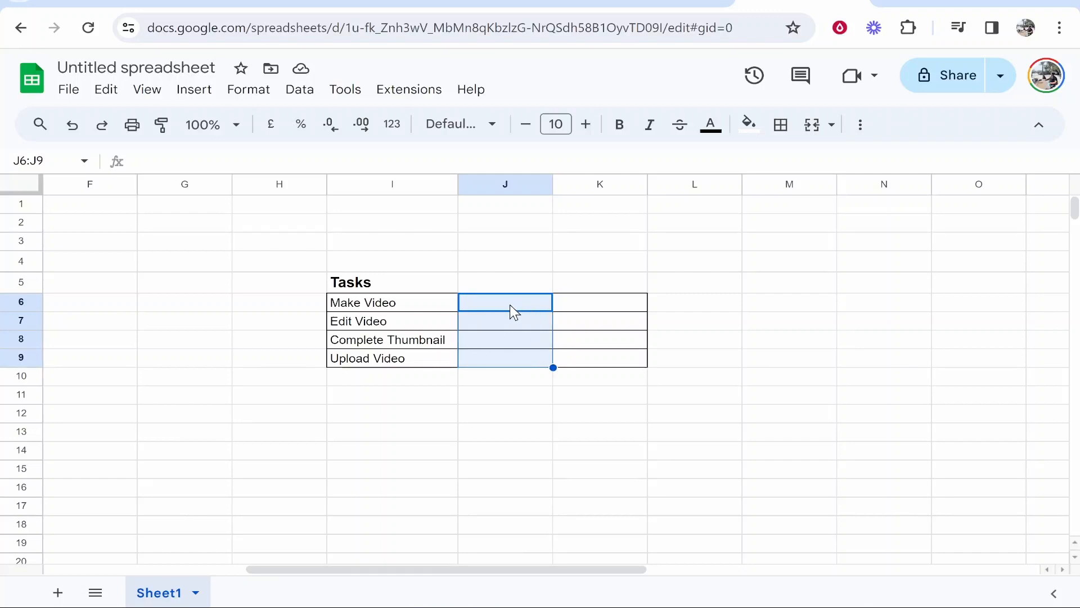
click(193, 89)
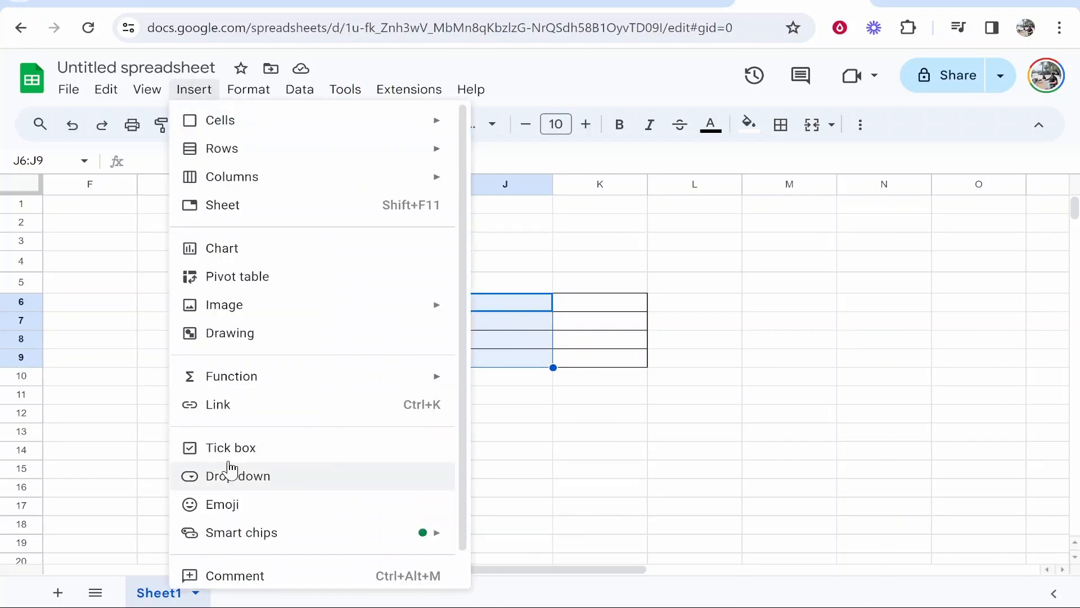
click(232, 447)
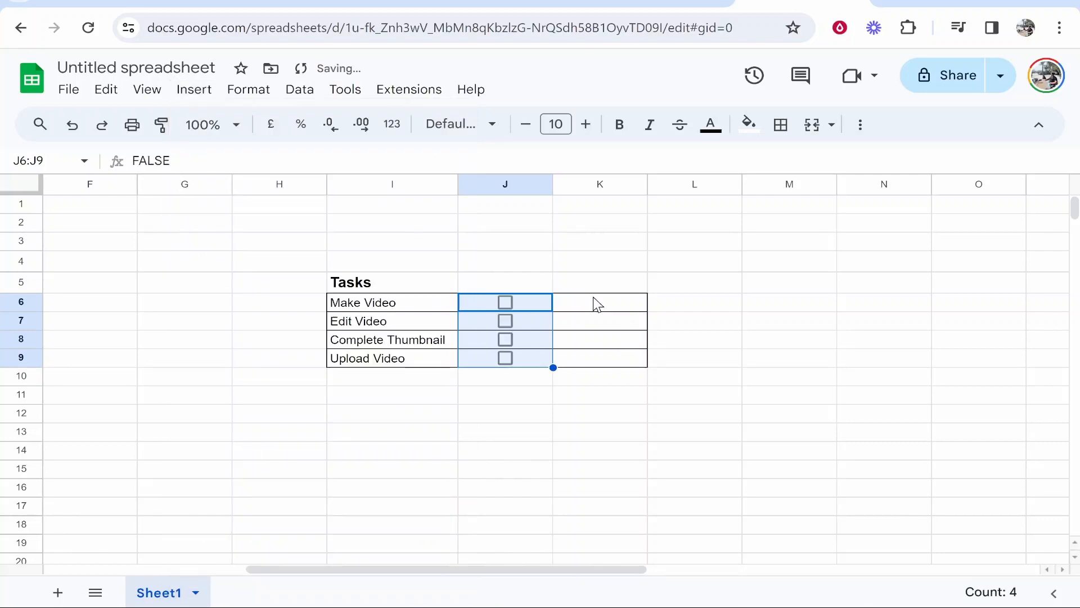
Step: Test the Make Video tick box, then start an =if formula in K6
click(505, 302)
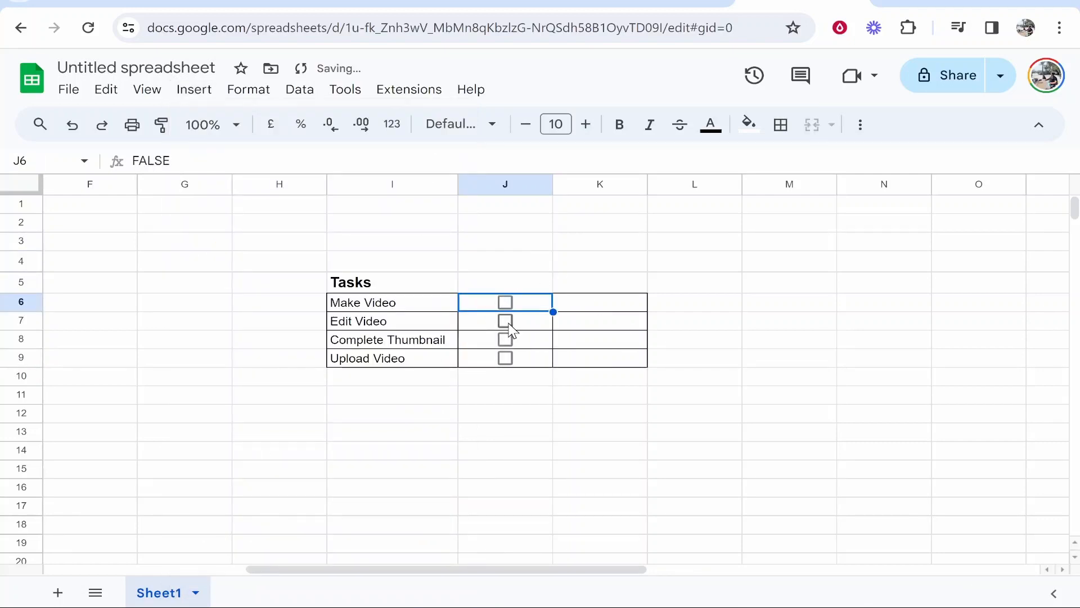
click(505, 303)
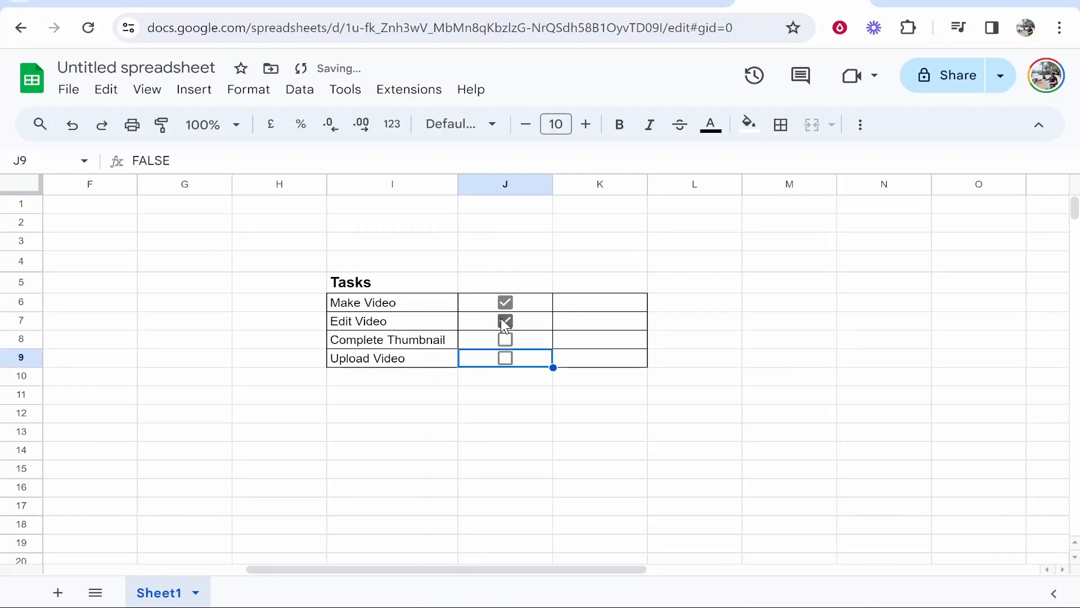
click(599, 301)
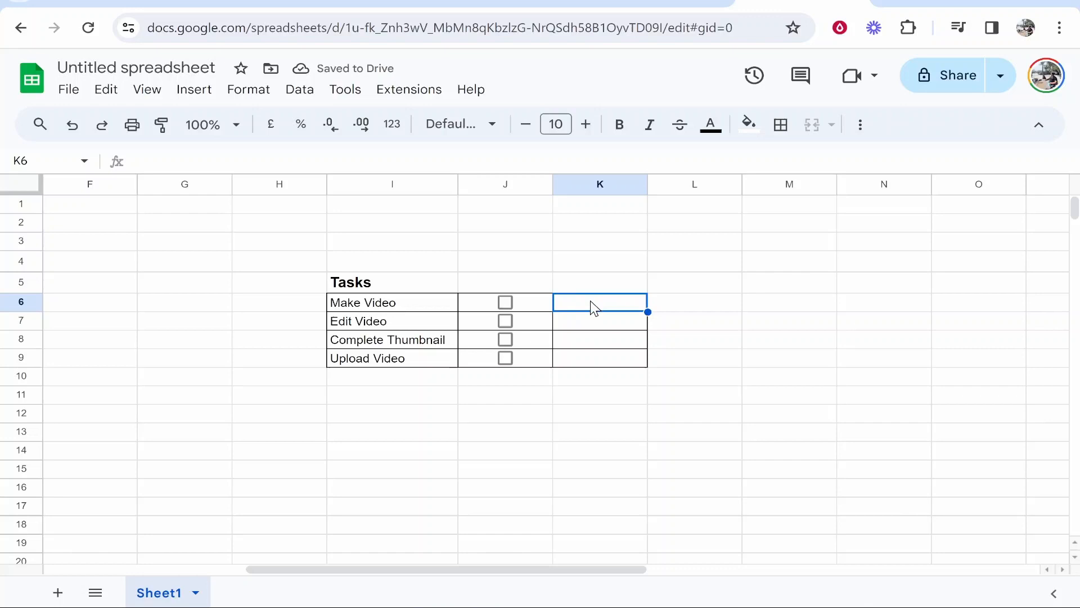
mouse_move(582, 312)
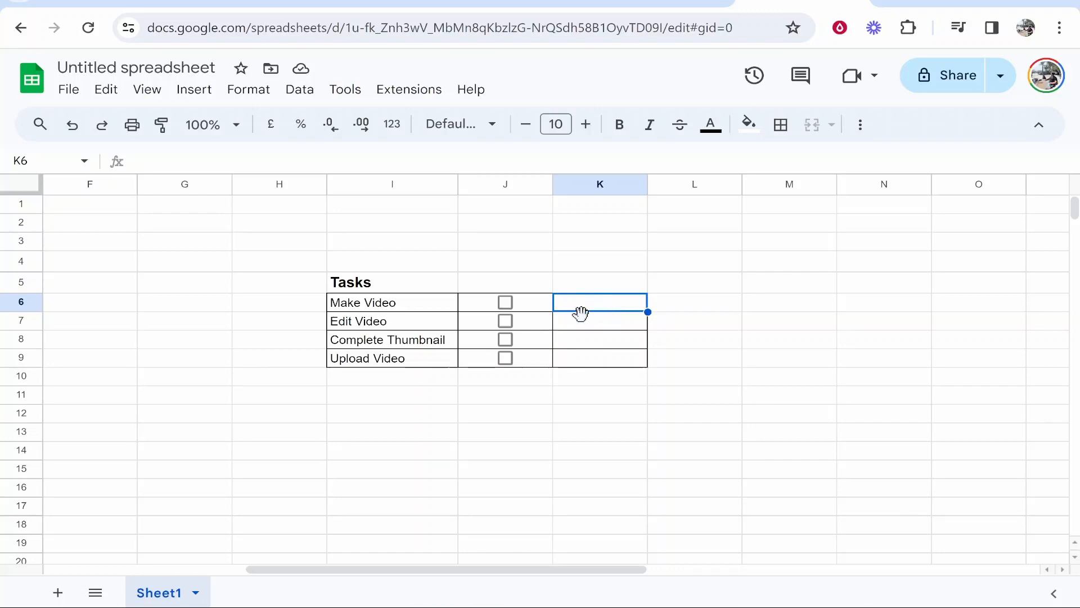
mouse_move(602, 312)
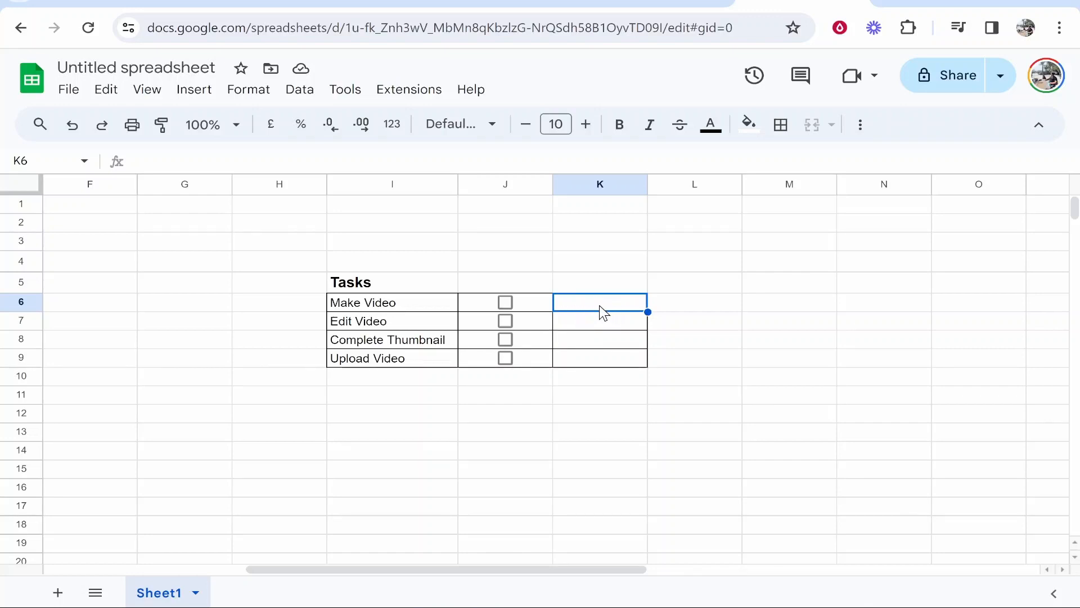
text(=if()
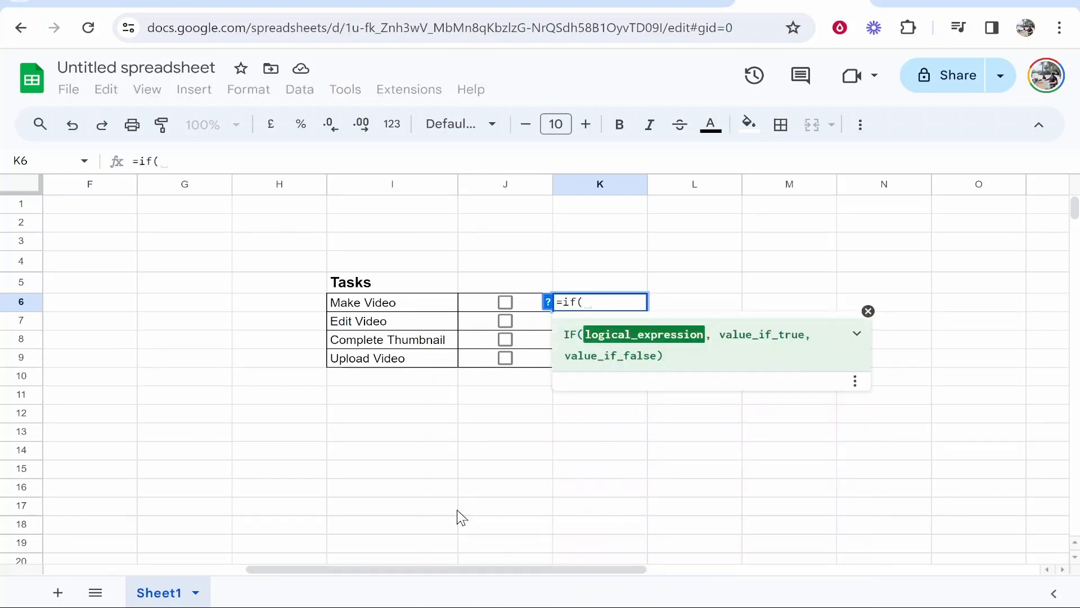
mouse_move(520, 309)
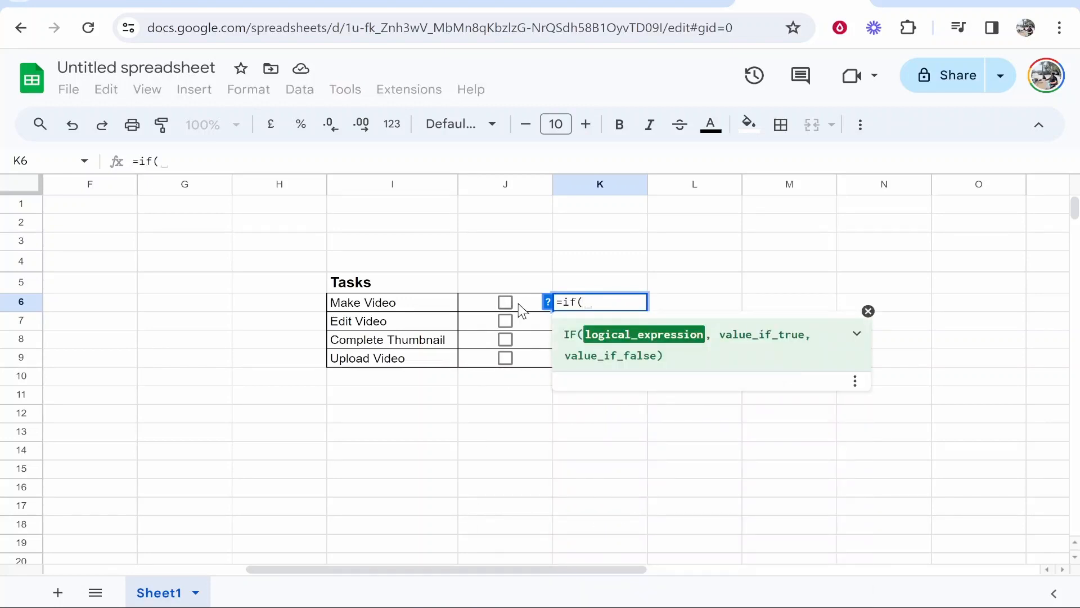
Step: Type =if(J6=True,"Done","Pending") in K6, clicking J6 for the reference
click(504, 301)
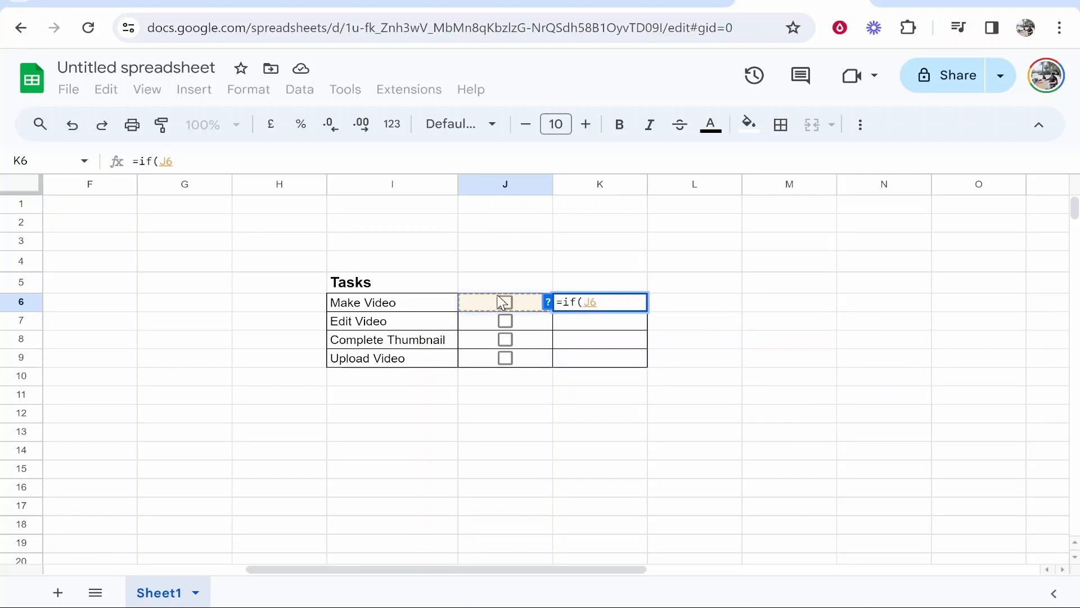
text(=)
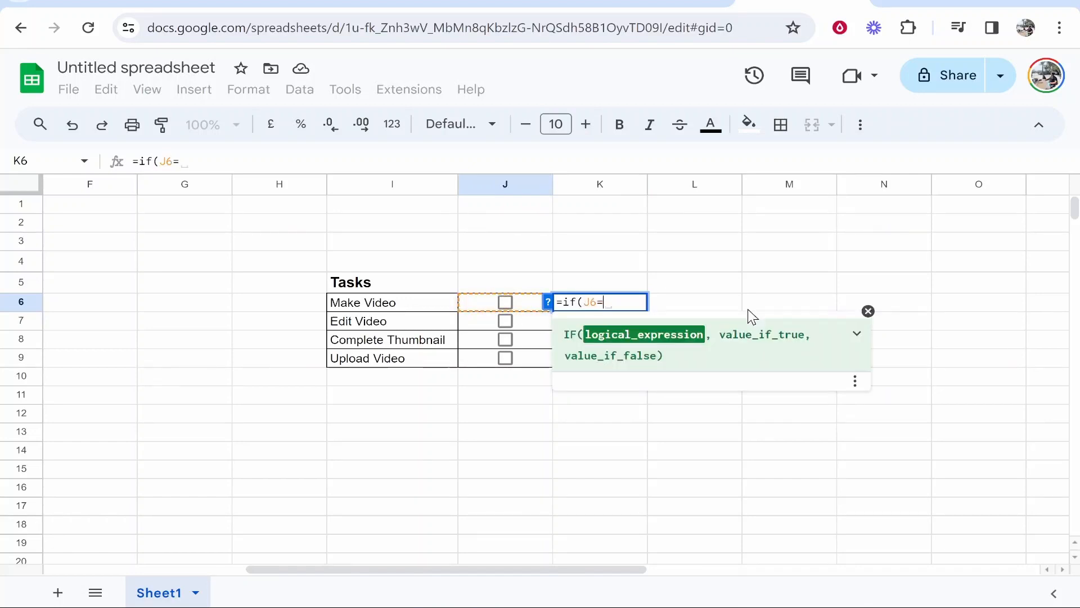
text(True,)
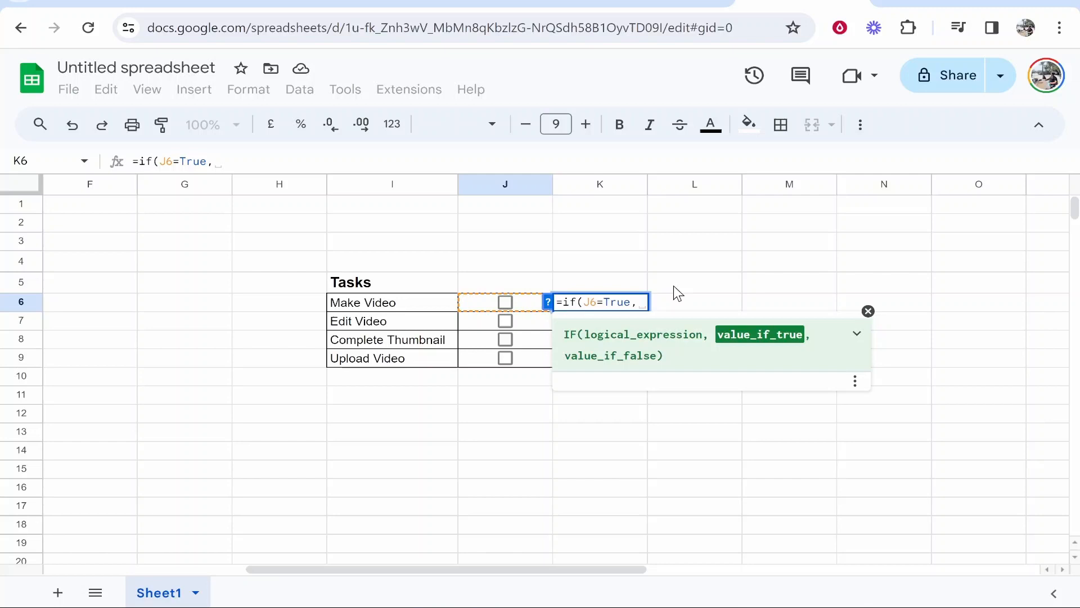
text("Done)
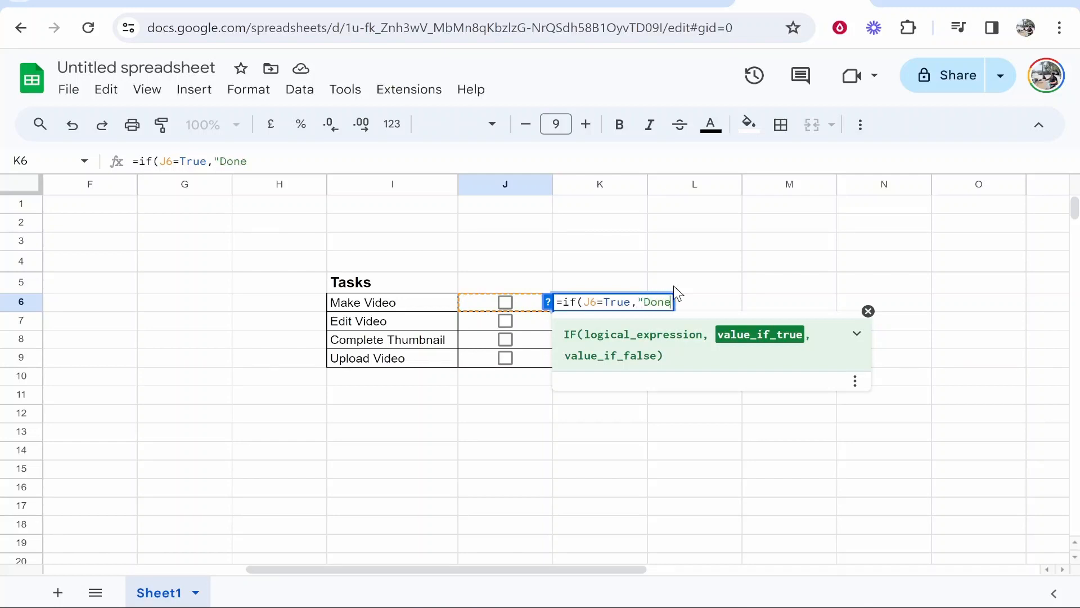
text(")
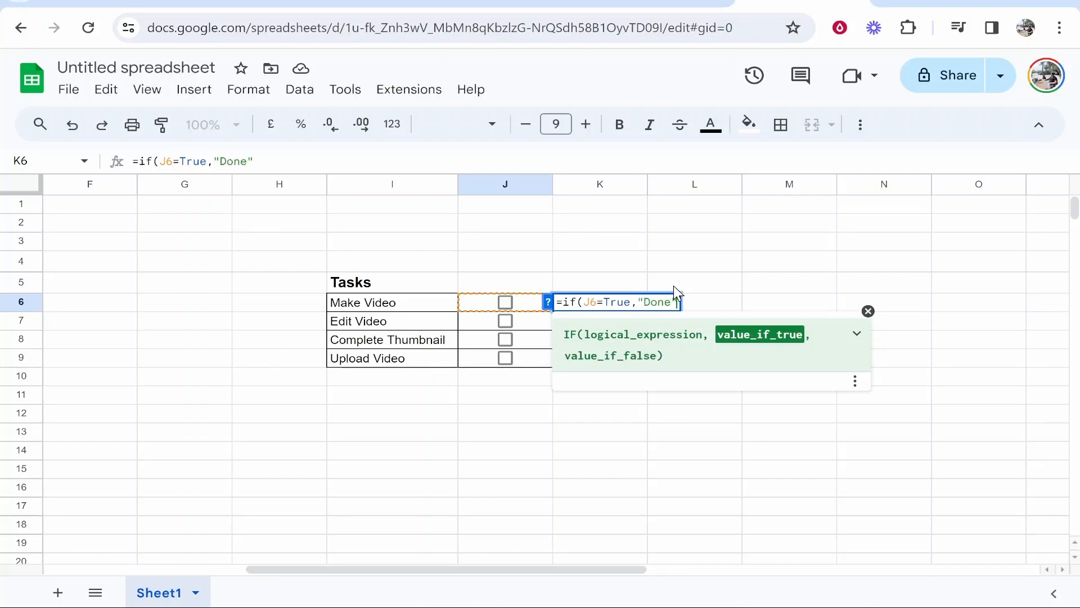
text(,)
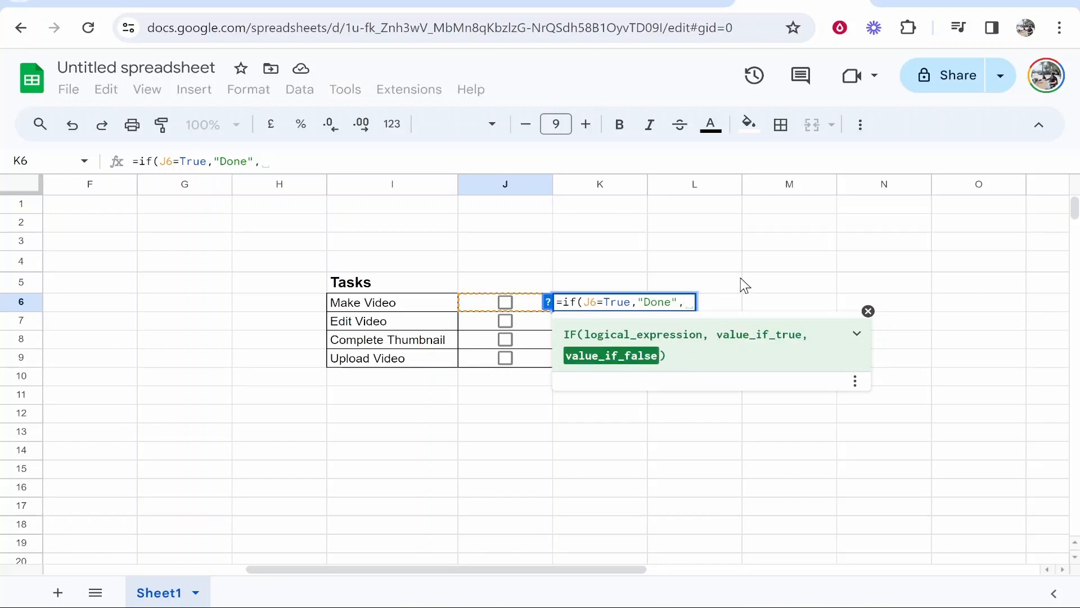
text(")
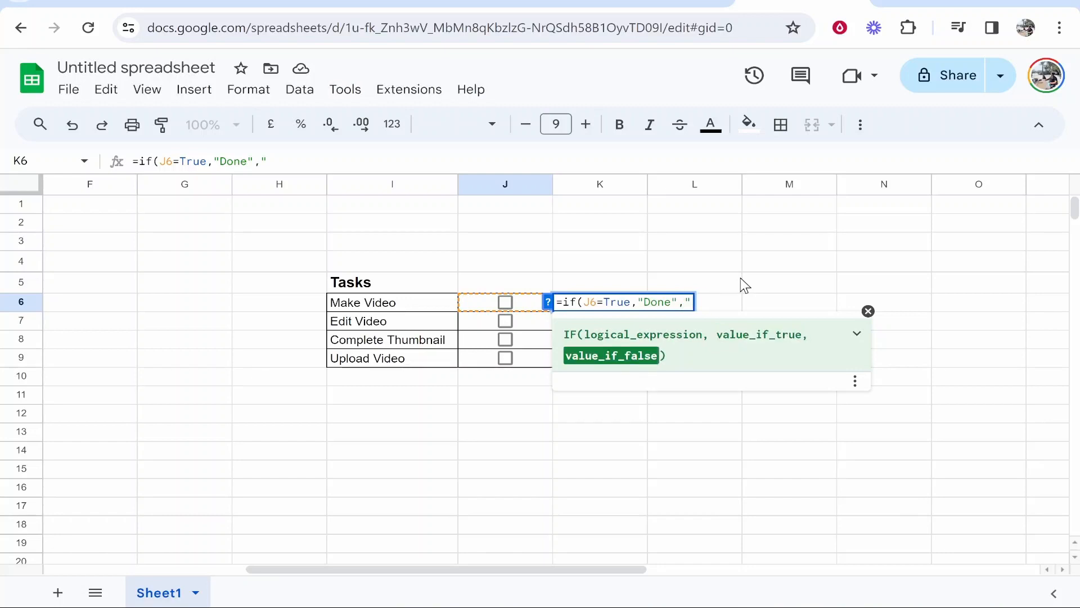
text(Pending")
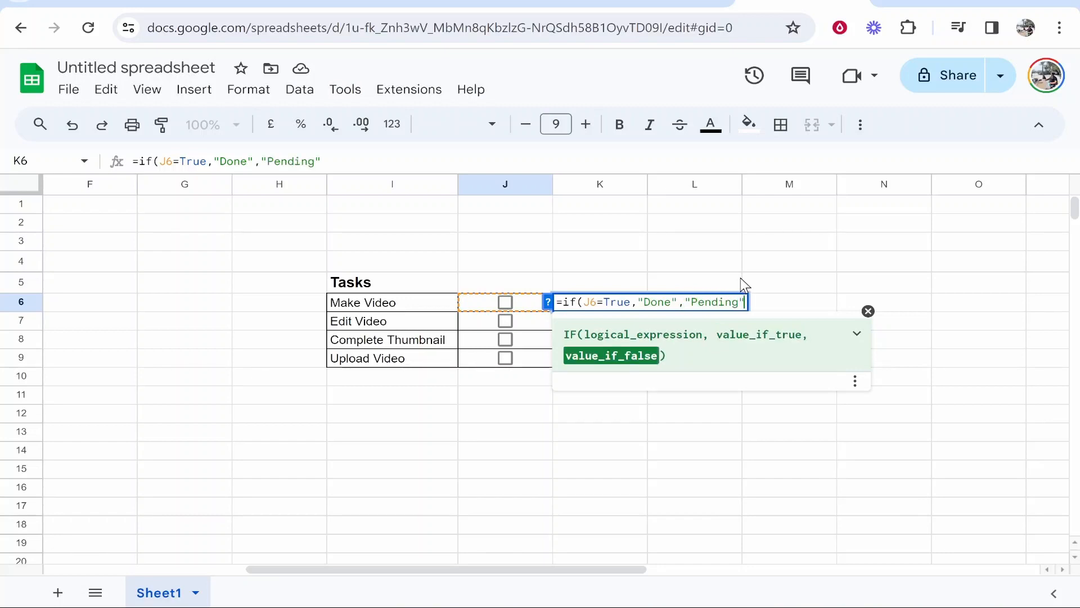
text())
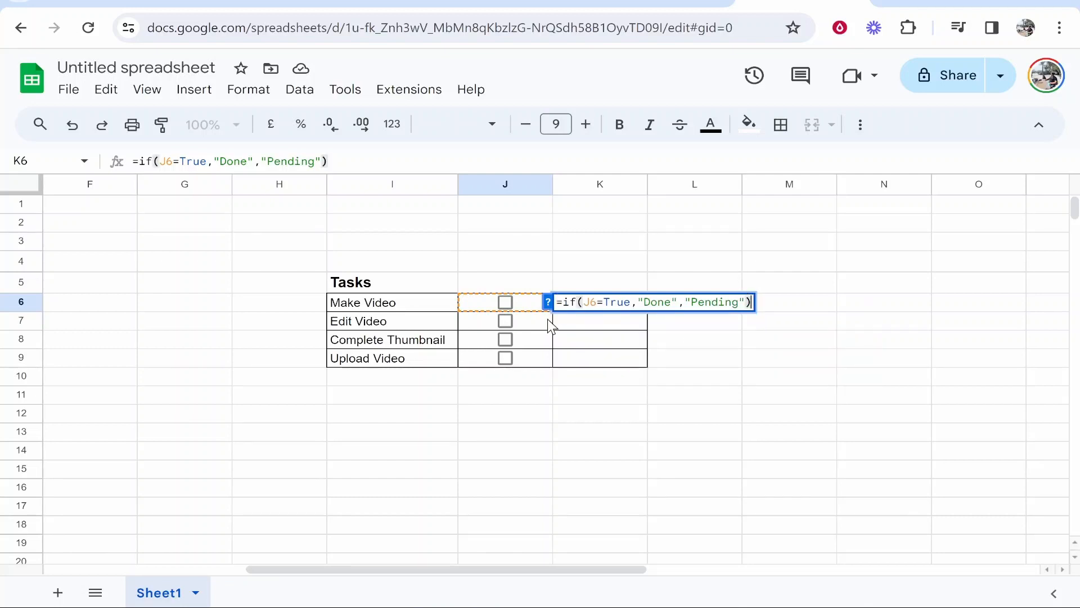
mouse_move(584, 322)
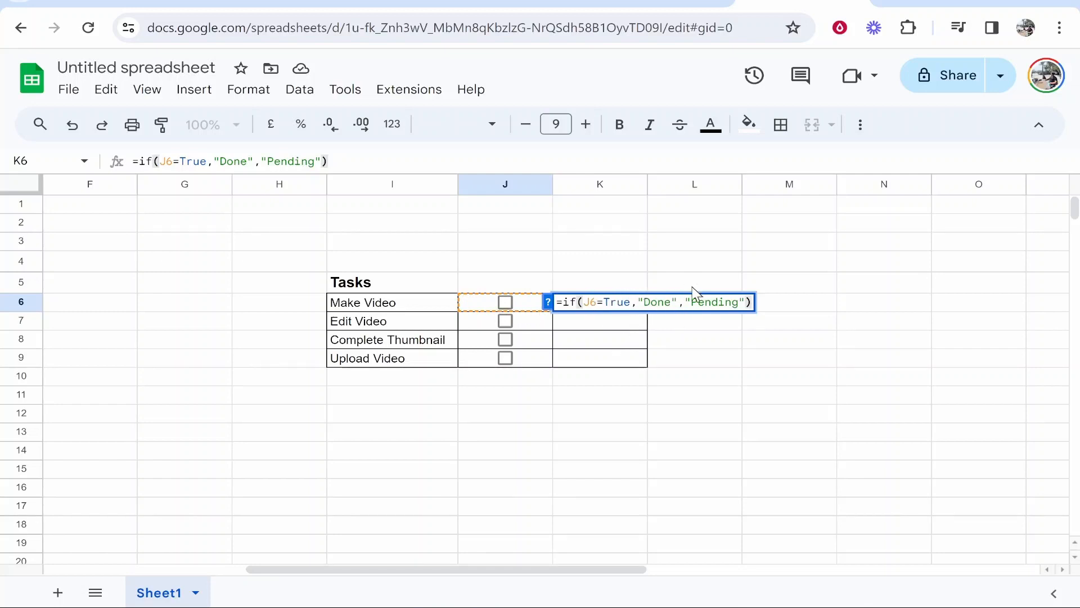
mouse_move(742, 268)
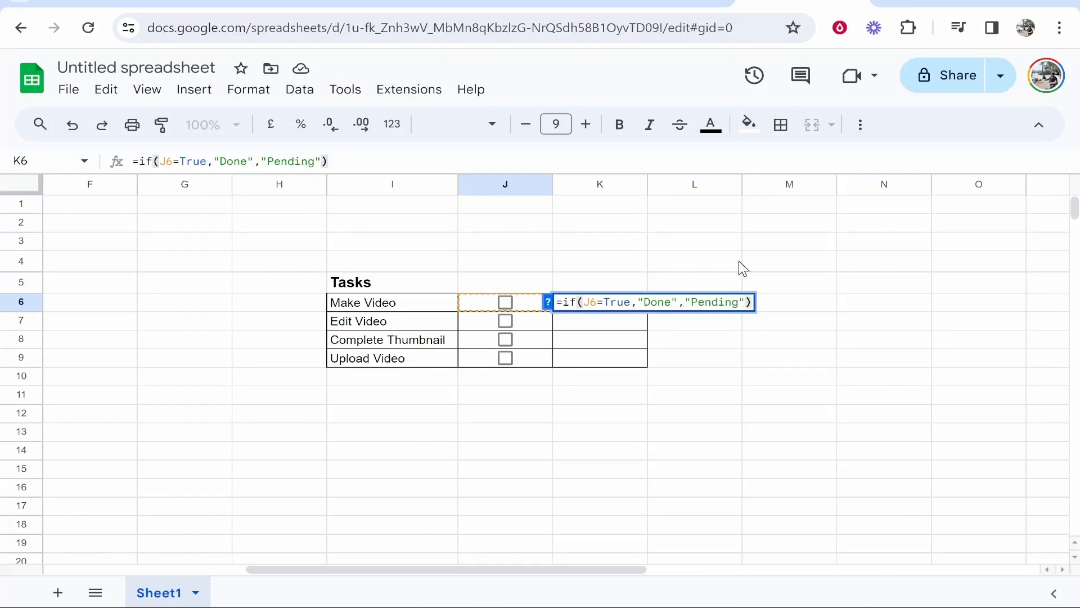
mouse_move(874, 344)
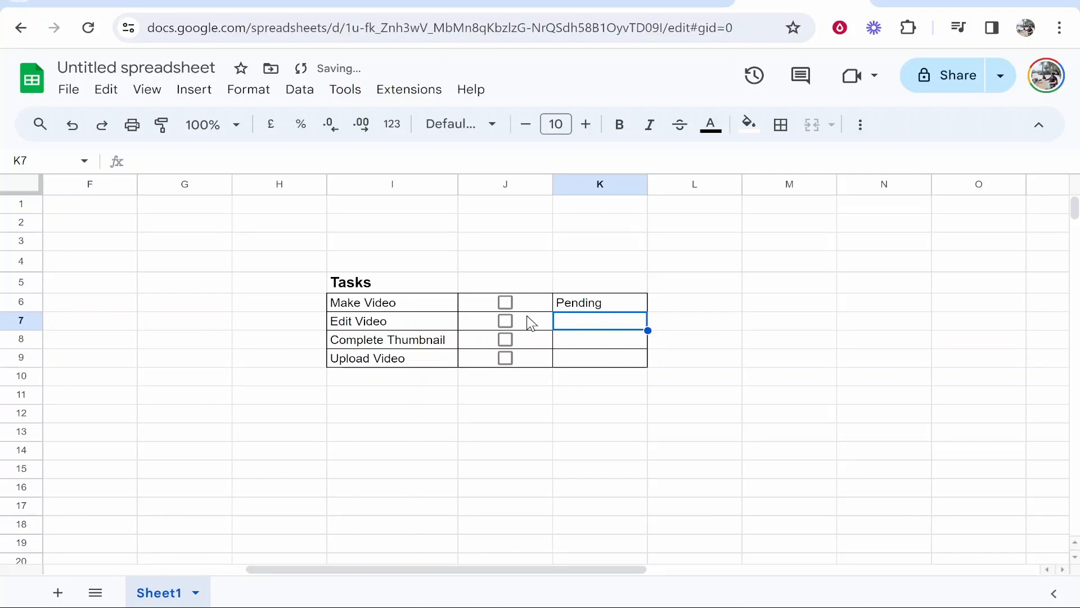
Step: Test-tick Make Video, fill the K6 formula down to K9, then untick it
click(505, 302)
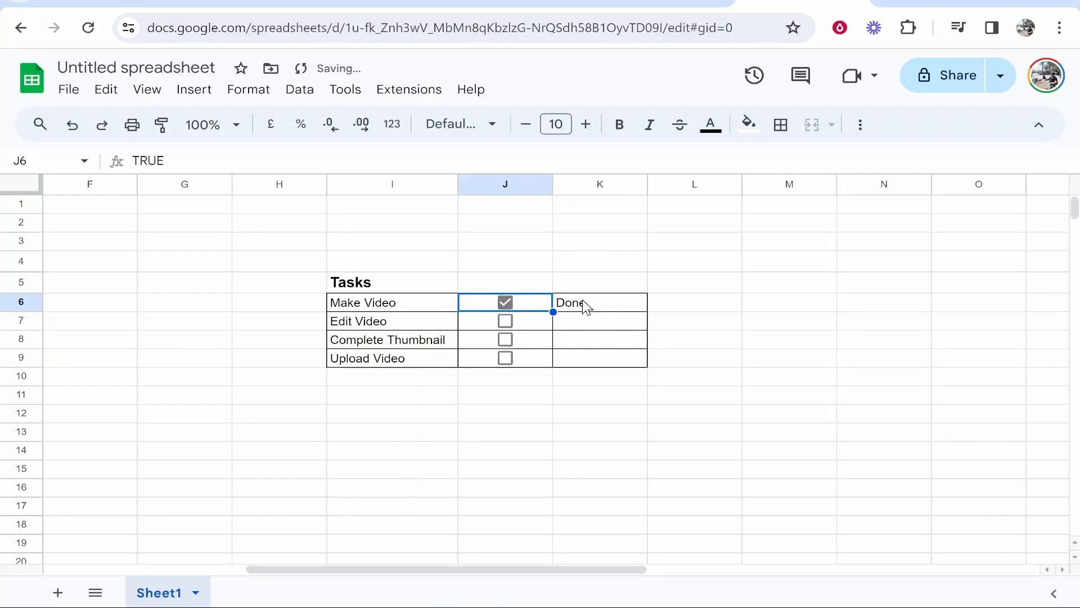
click(599, 302)
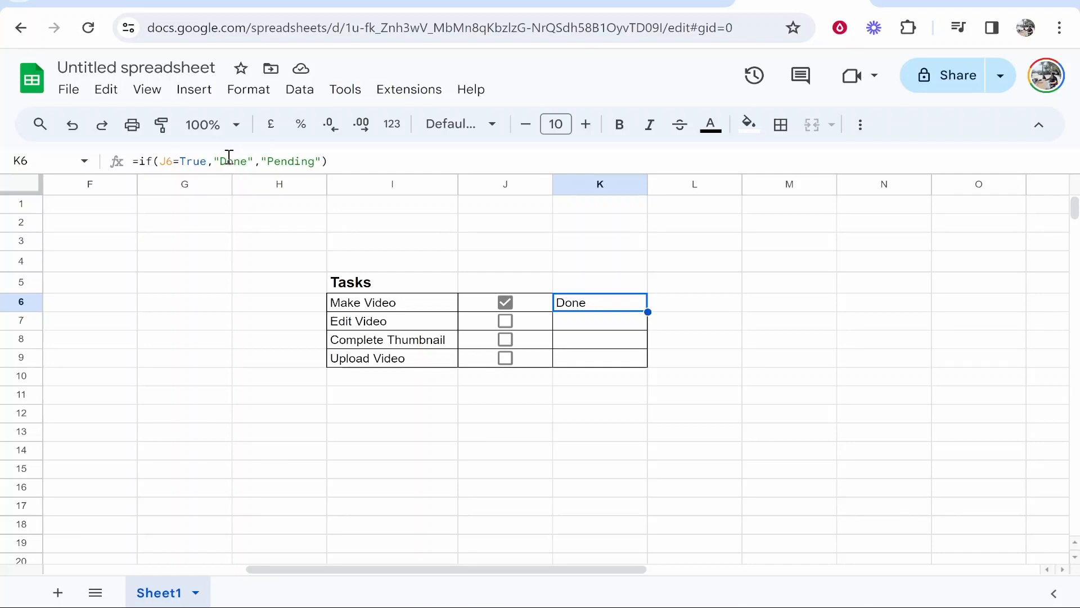
mouse_move(537, 295)
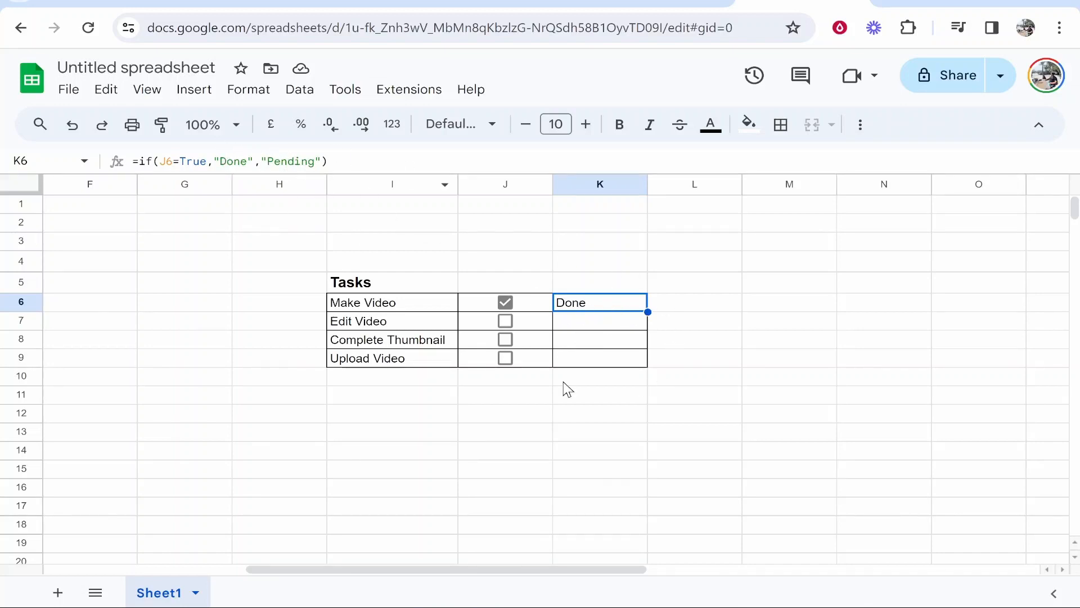
mouse_move(610, 312)
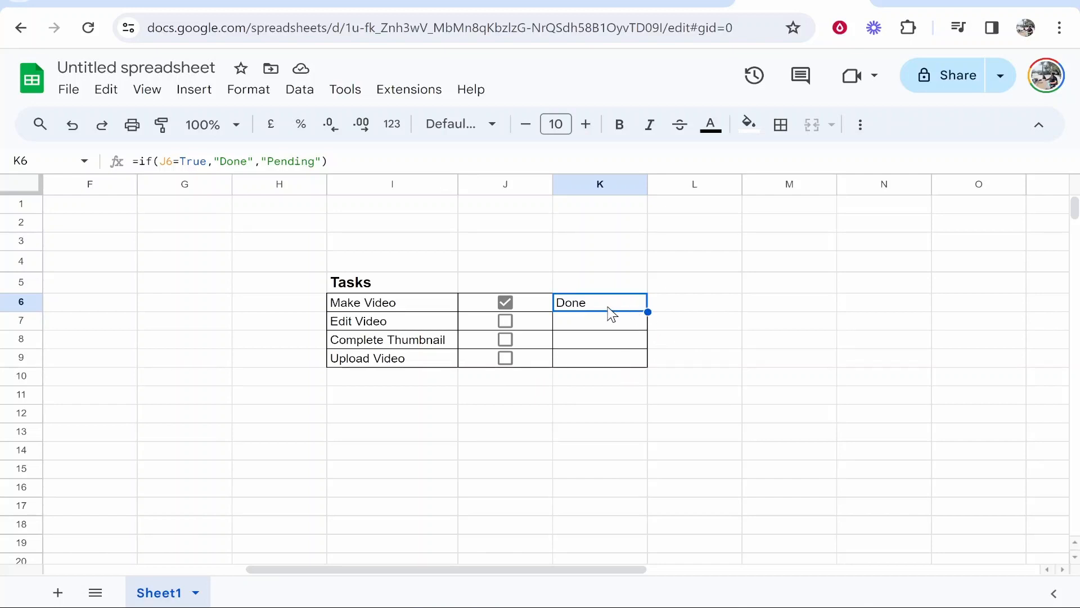
mouse_move(659, 317)
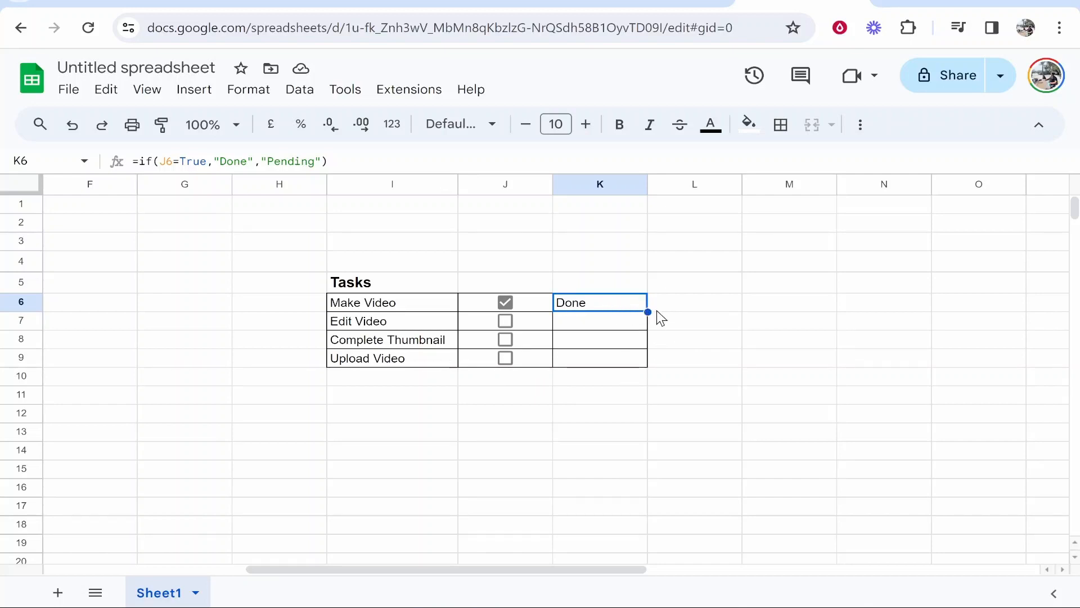
mouse_move(646, 312)
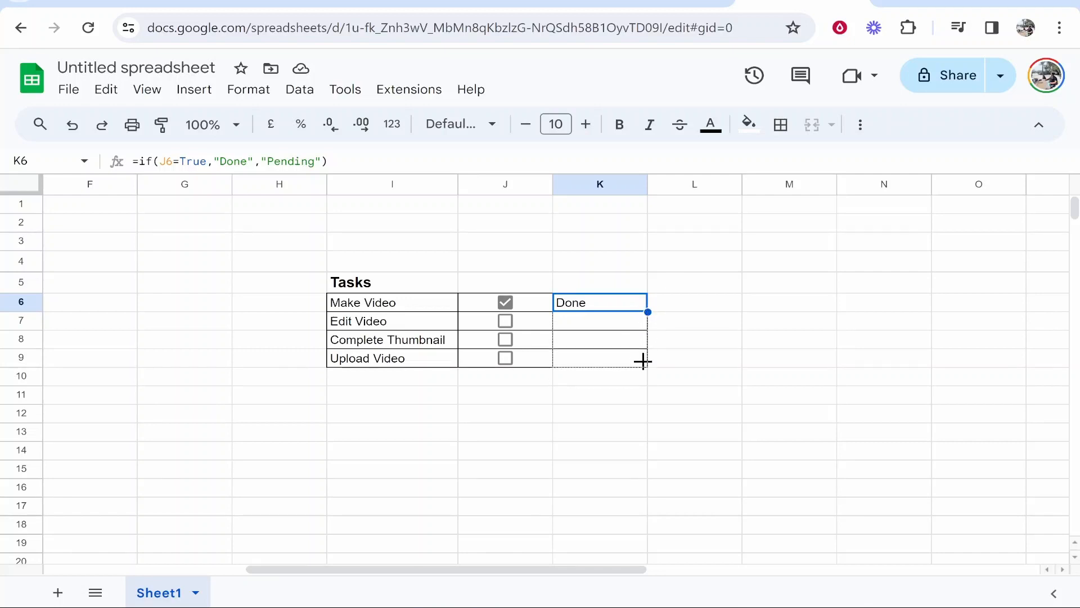
click(504, 302)
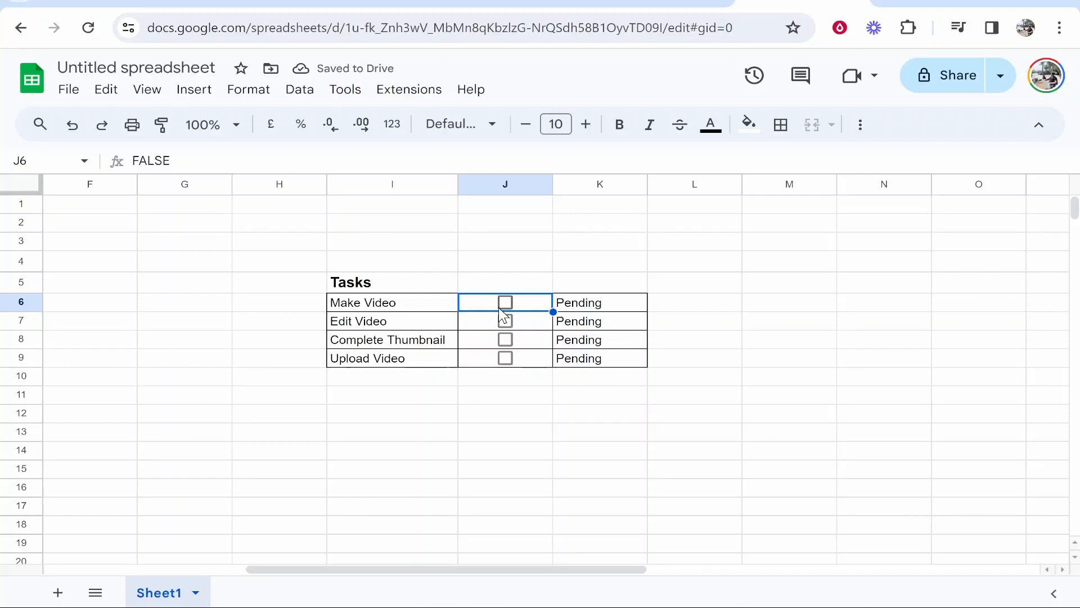
Step: Tick the Make Video and Edit Video checkboxes in J6 and J7
click(506, 321)
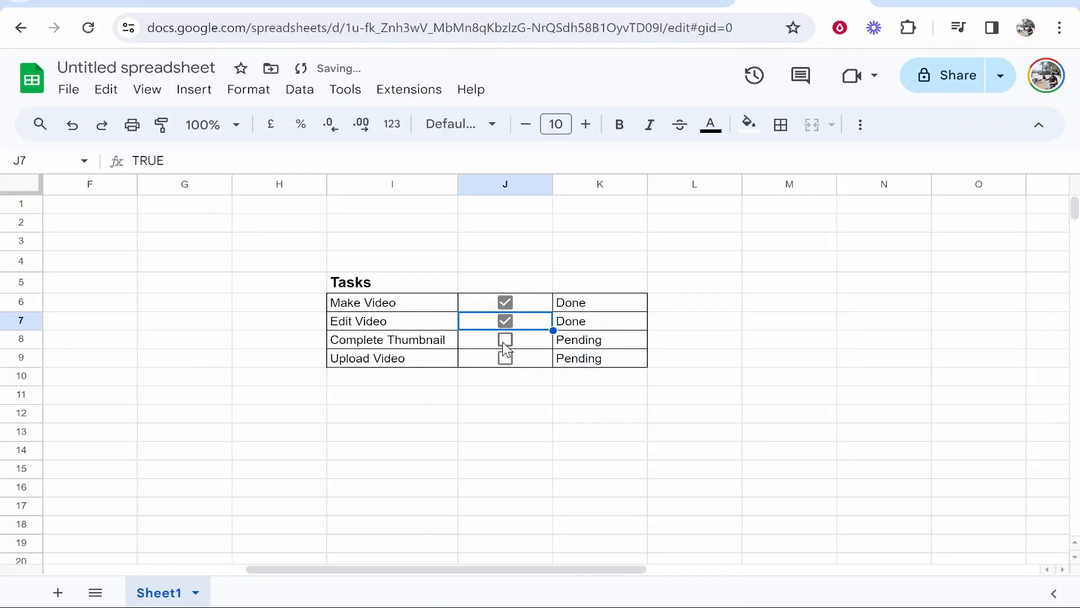
click(505, 339)
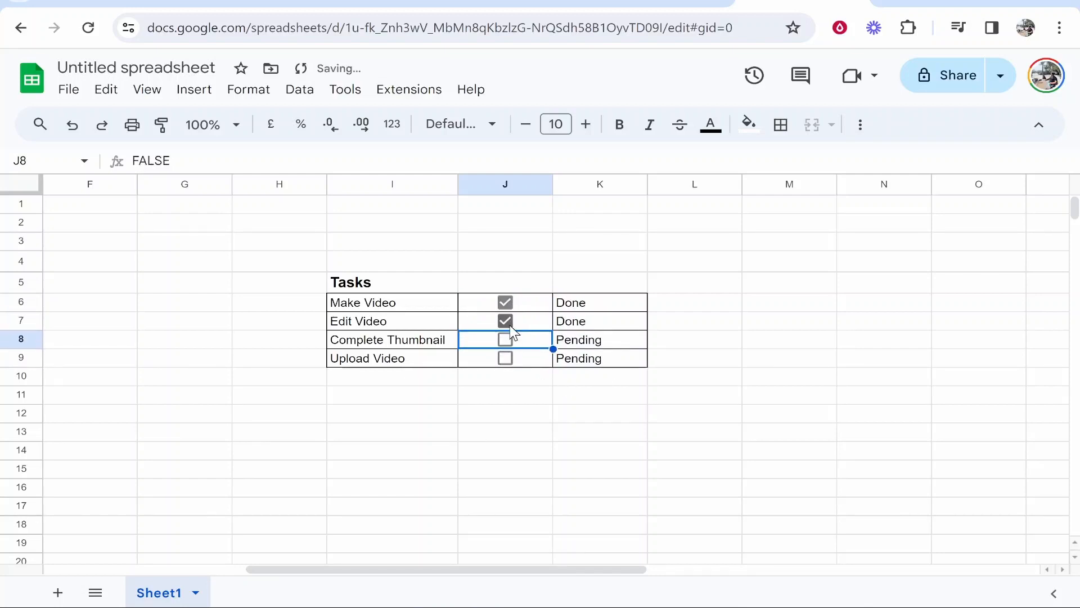